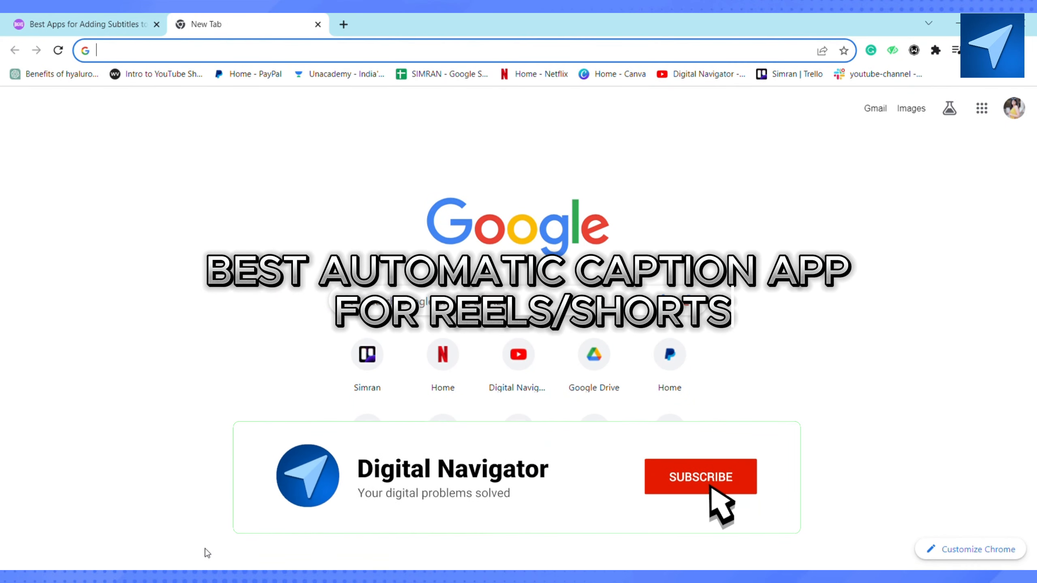
Step: Return to the subtitle apps article and scroll from MixCaptions down to the Kaptioned heading
{"action": "left_click", "coordinate": [700, 477]}
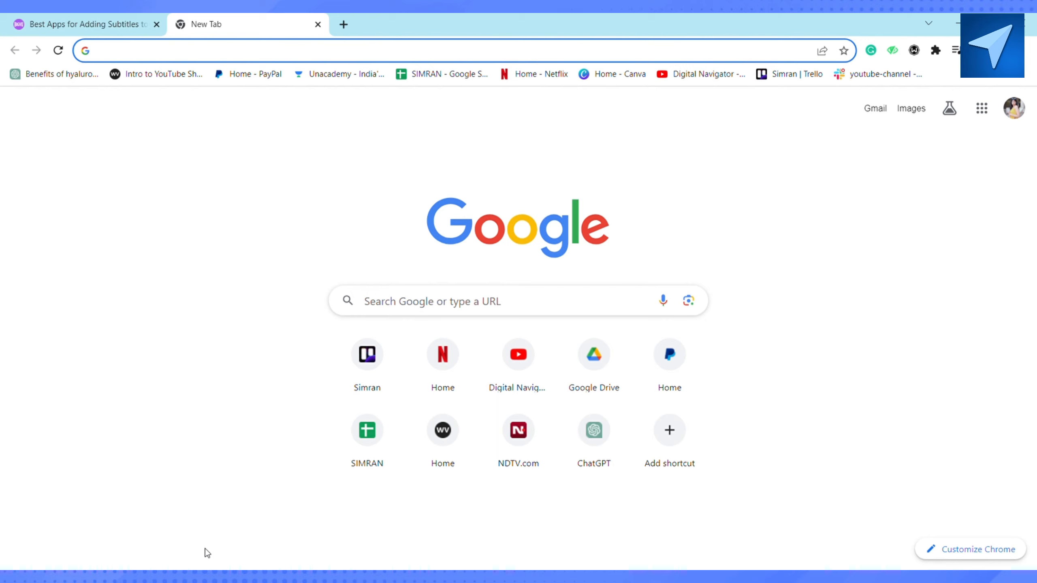
{"action": "mouse_move", "coordinate": [275, 506]}
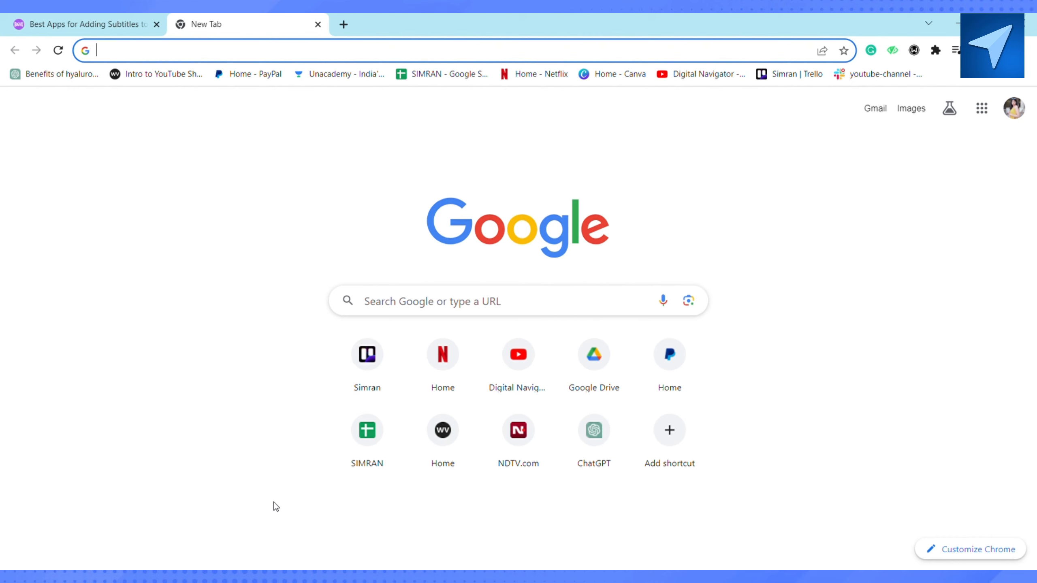
{"action": "left_click", "coordinate": [79, 25]}
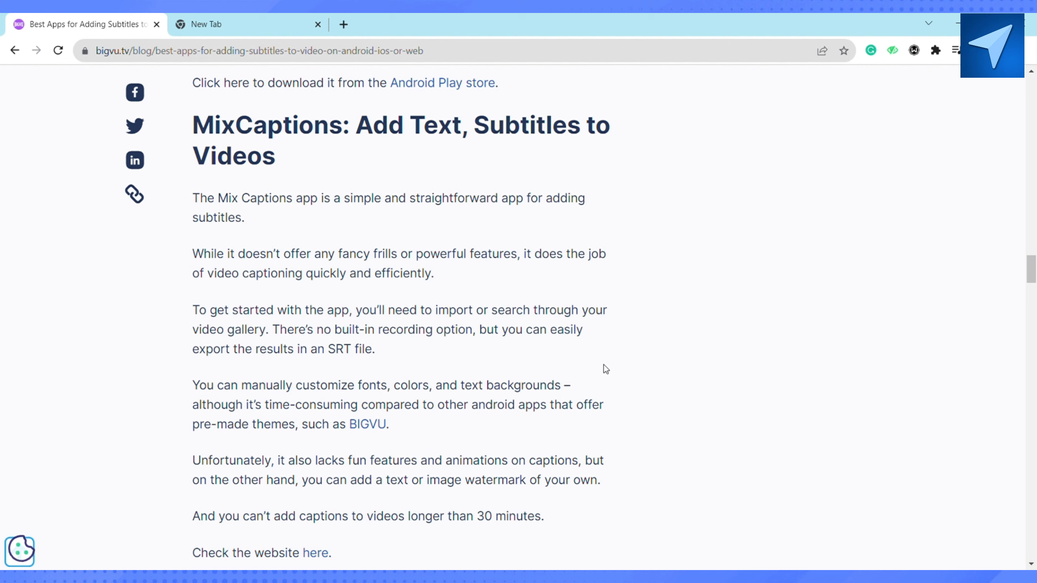
{"action": "scroll", "scroll_direction": "down", "scroll_amount": 3}
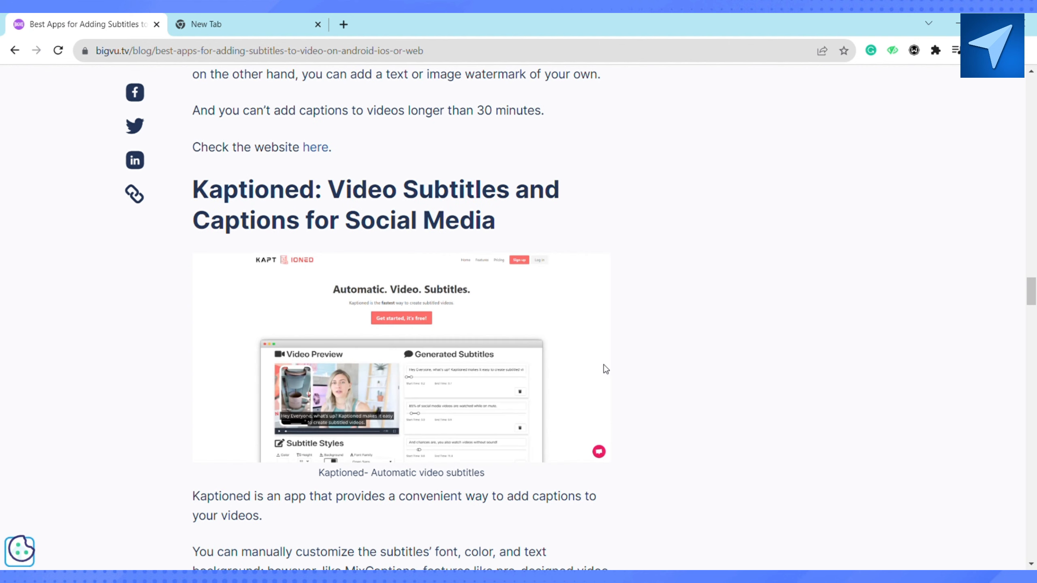
Step: Scroll through the Kaptioned section until the Autocap heading appears
{"action": "scroll", "scroll_direction": "down", "scroll_amount": 3}
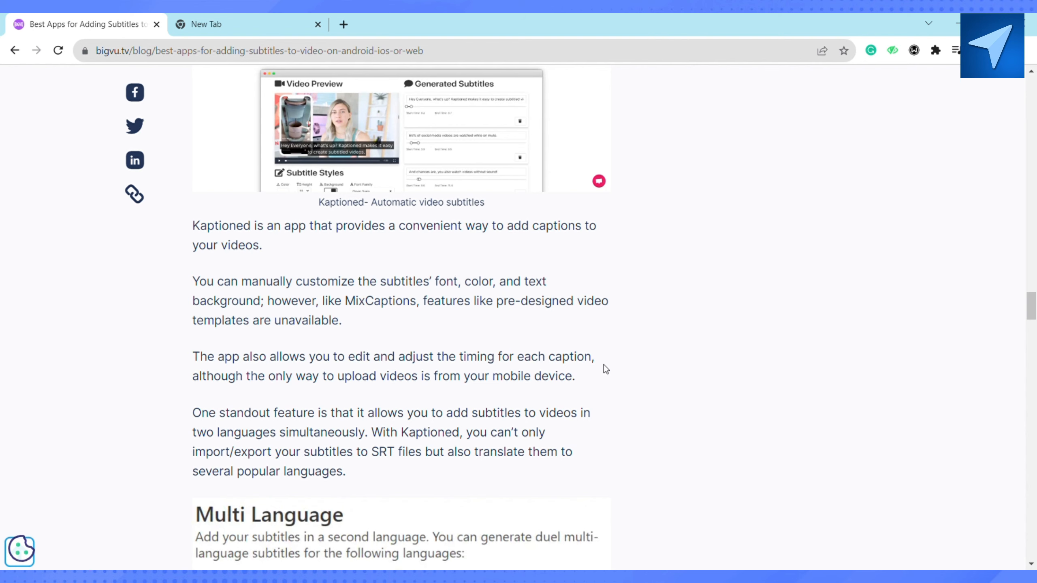
{"action": "scroll", "scroll_direction": "down", "scroll_amount": 3}
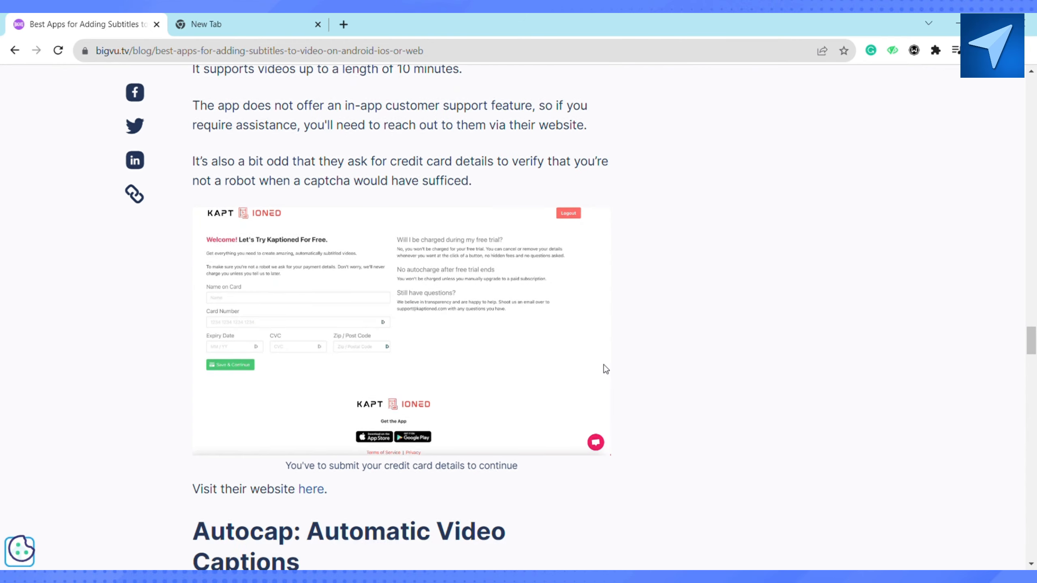
{"action": "scroll", "scroll_direction": "down", "scroll_amount": 3}
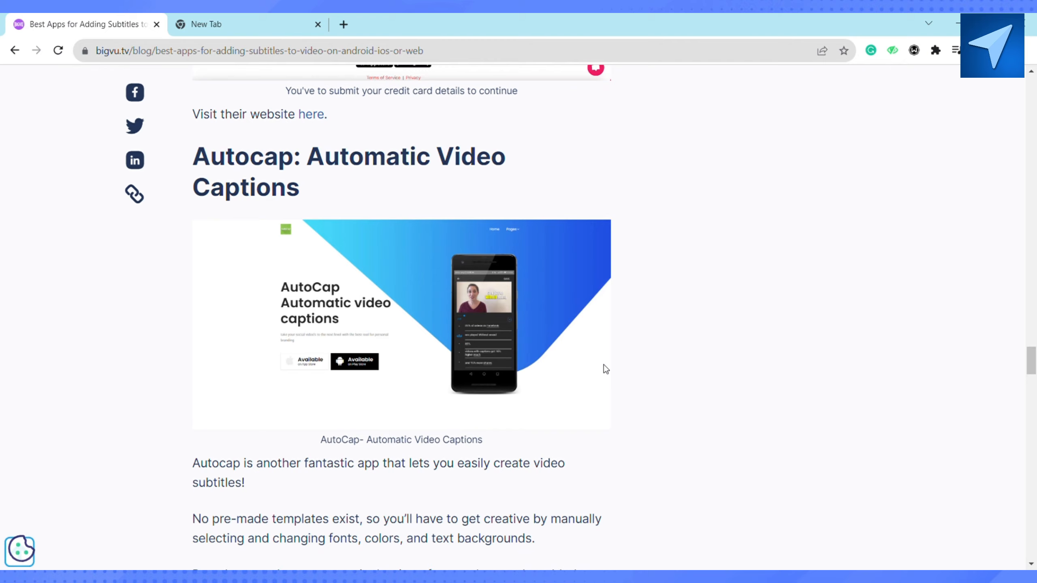
Step: Scroll past the Autocap section into the Veed description
{"action": "scroll", "scroll_direction": "down", "scroll_amount": 3}
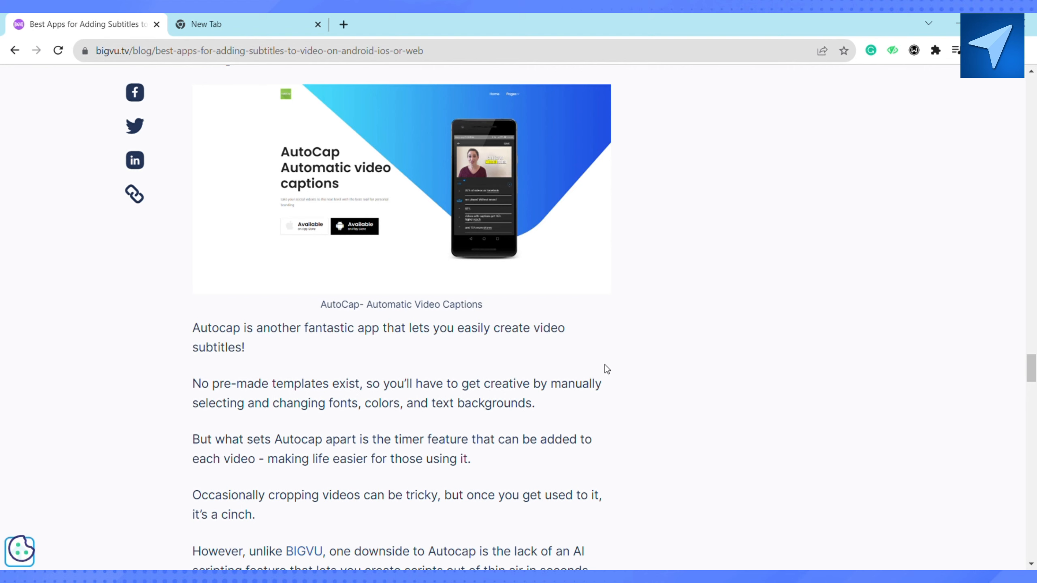
{"action": "scroll", "scroll_direction": "down", "scroll_amount": 3}
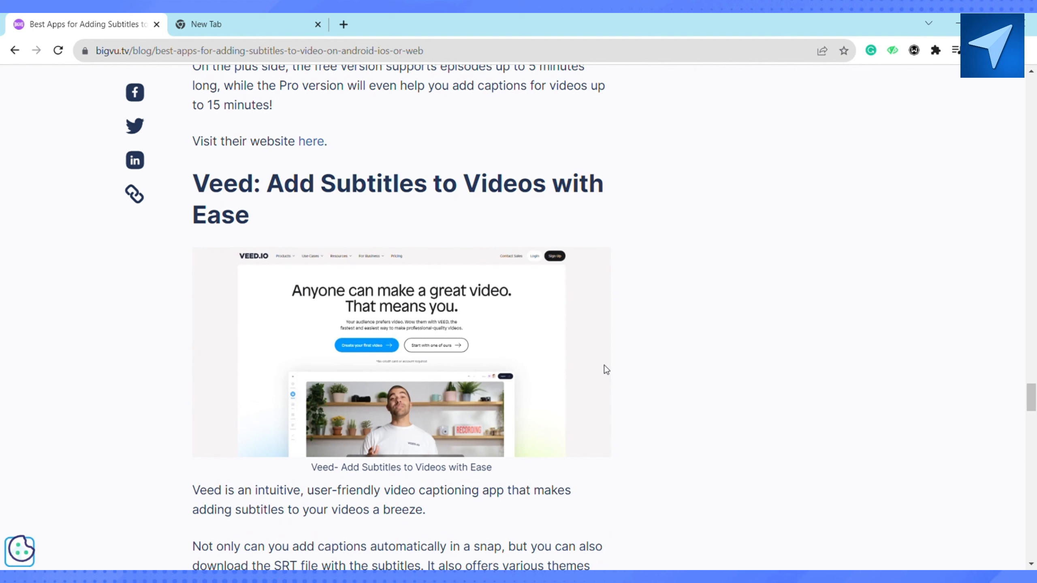
{"action": "scroll", "scroll_direction": "down", "scroll_amount": 3}
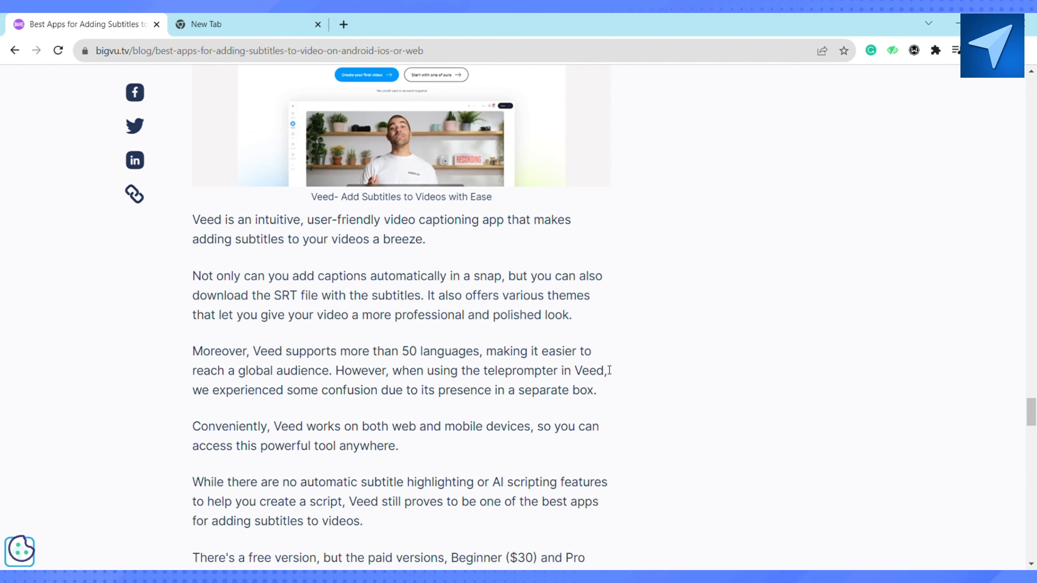
Step: Scroll through the Veed section until the Happy Scribe heading appears
{"action": "scroll", "scroll_direction": "down", "scroll_amount": 3}
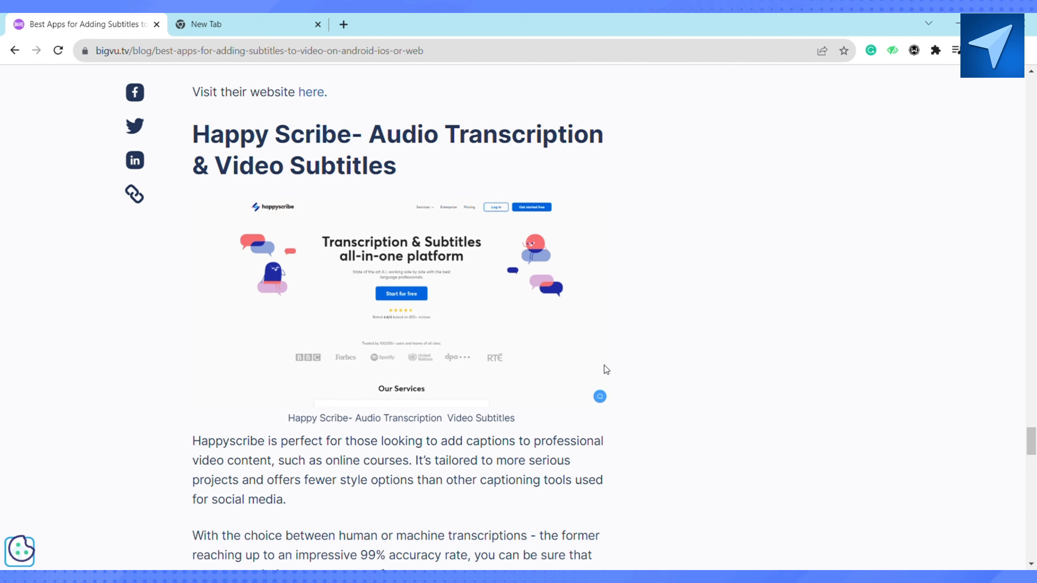
Step: Scroll into the Happy Scribe overview, then bring the Autocap description back into view
{"action": "scroll", "scroll_direction": "down", "scroll_amount": 3}
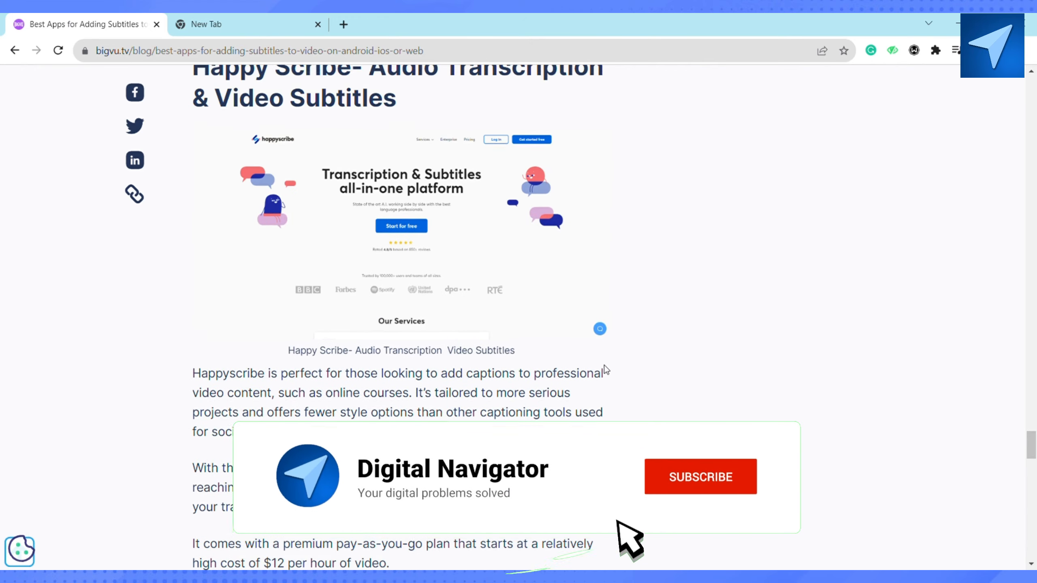
{"action": "left_click", "coordinate": [699, 477]}
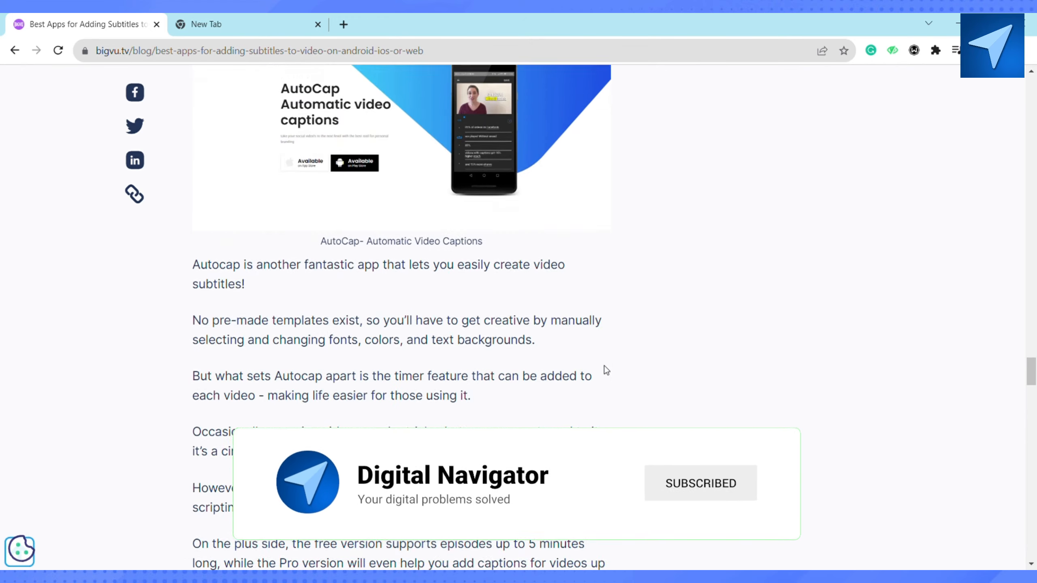